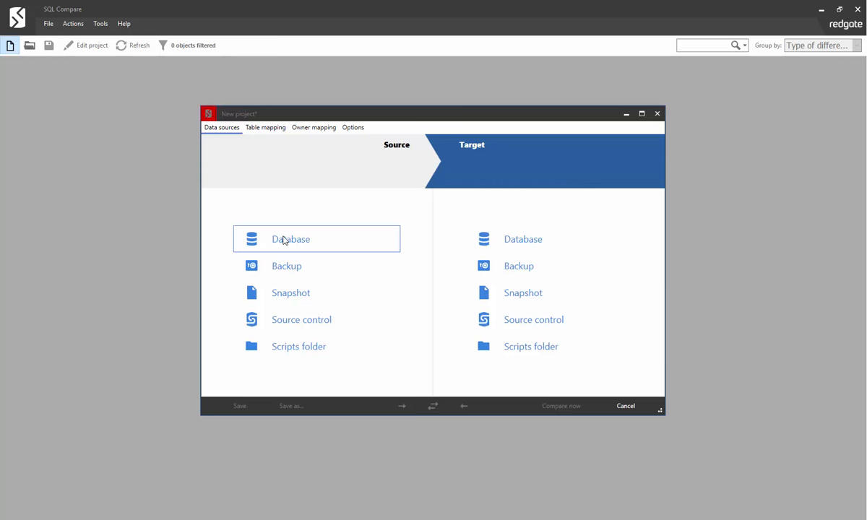
Step: Set the project source to the live SimpleTalk_Test database on MKT-LTCARLY2\SQL2014
click(290, 239)
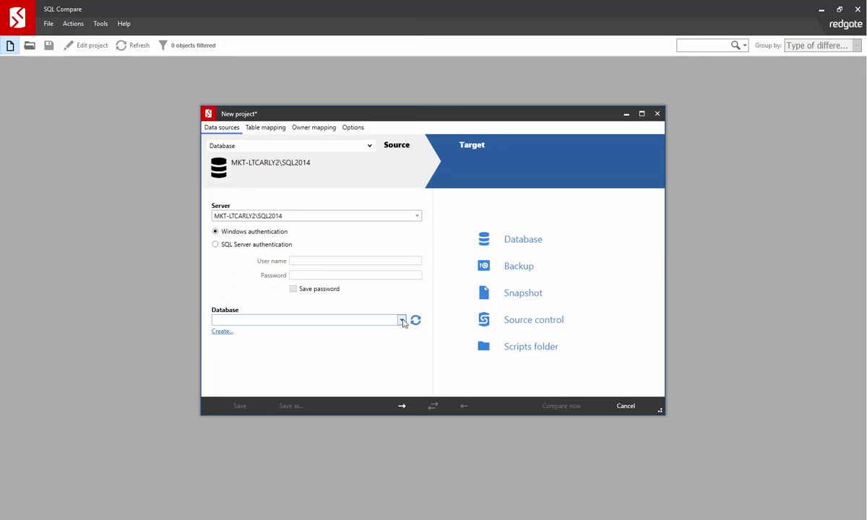
click(402, 320)
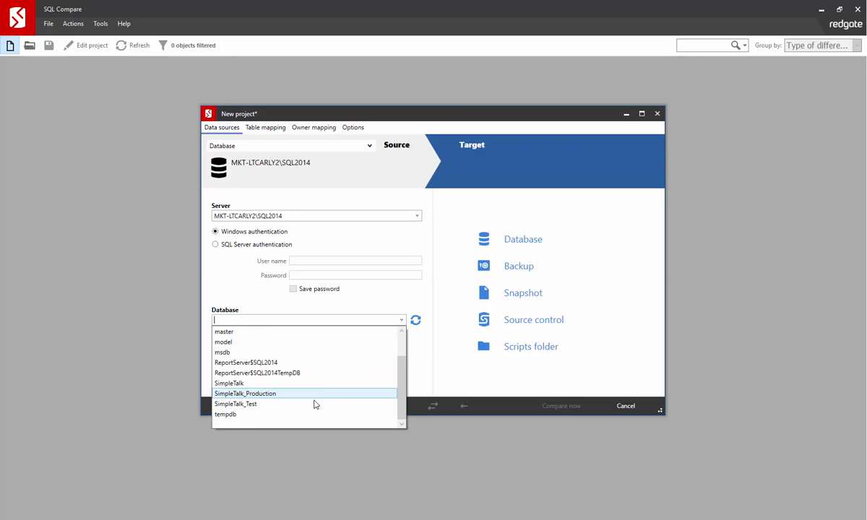
click(234, 404)
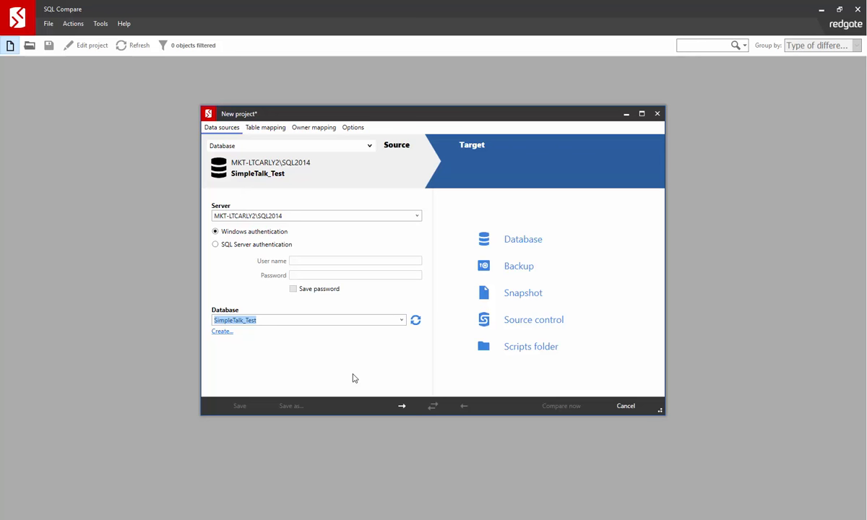
mouse_move(374, 167)
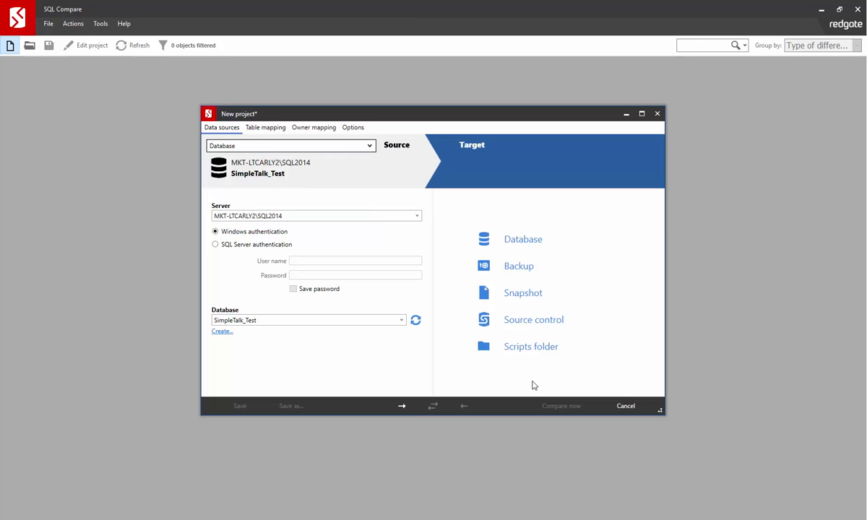
mouse_move(532, 346)
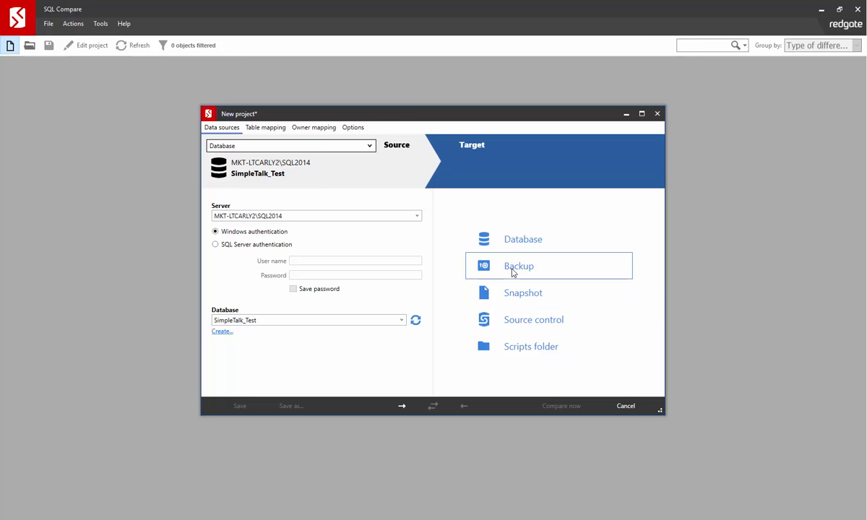
Step: Set the target to the live SimpleTalk_Production database on the same server
click(522, 239)
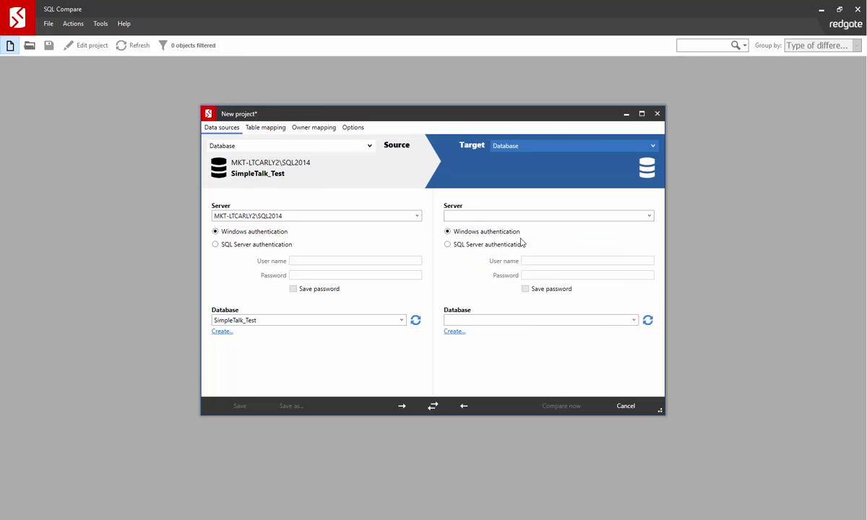
click(548, 215)
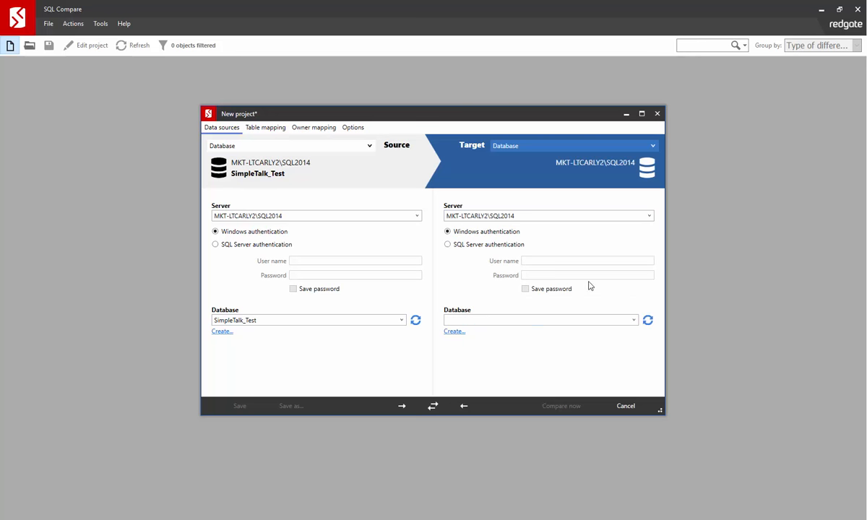
click(541, 320)
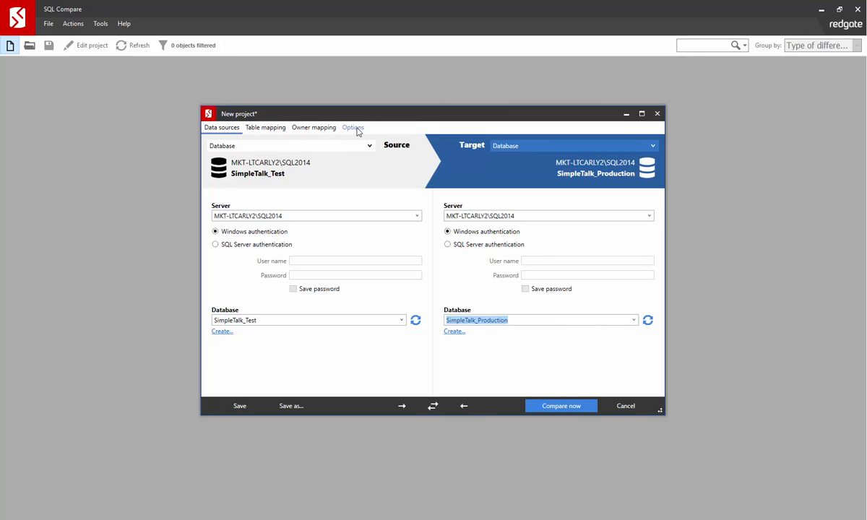
click(352, 128)
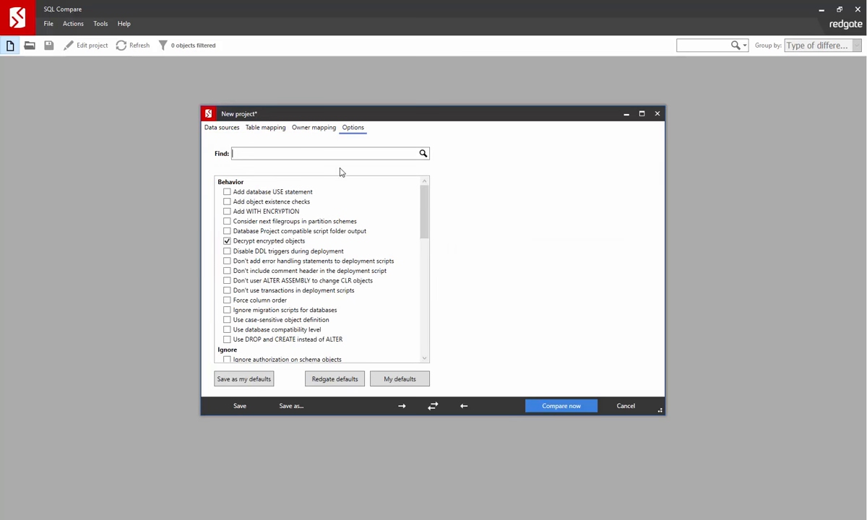
click(269, 241)
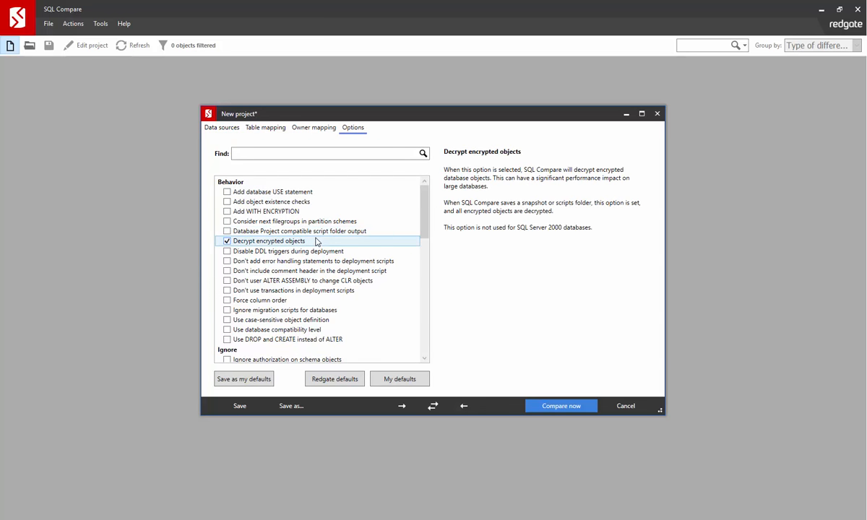
scroll(down, 3)
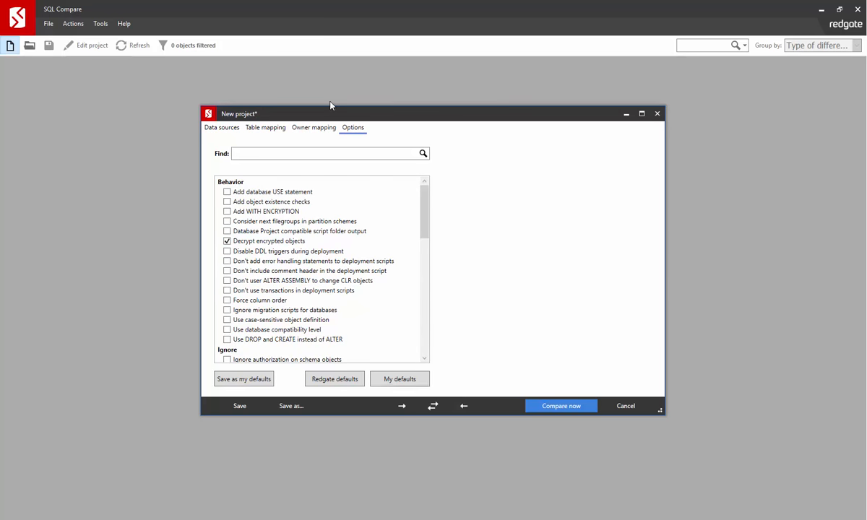
click(221, 127)
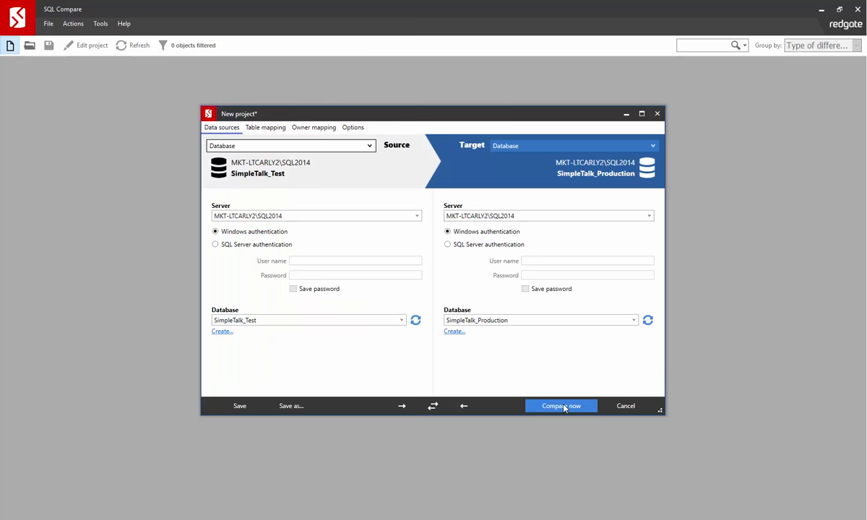
Step: Compare SimpleTalk_Test against SimpleTalk_Production and close the completion report
click(562, 405)
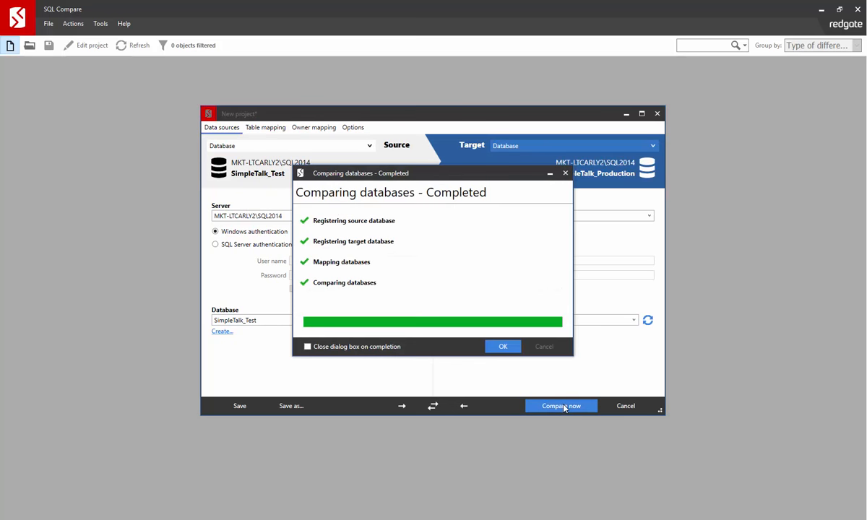
click(503, 346)
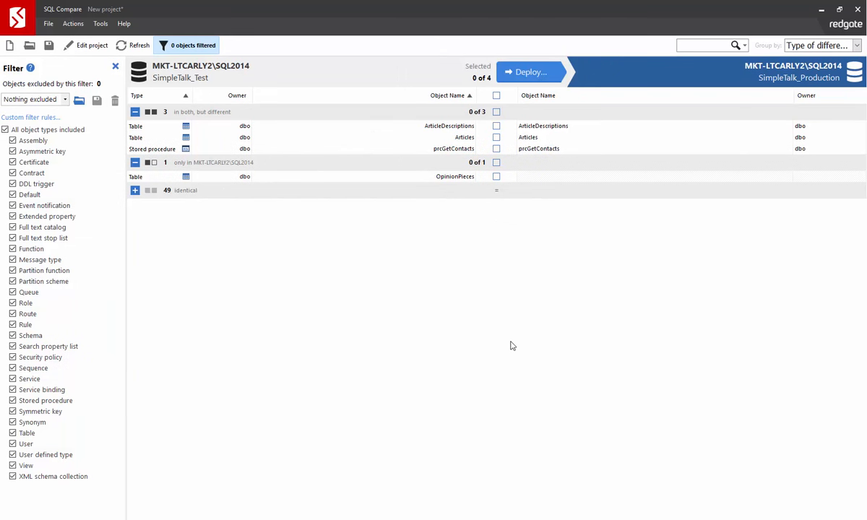
mouse_move(511, 345)
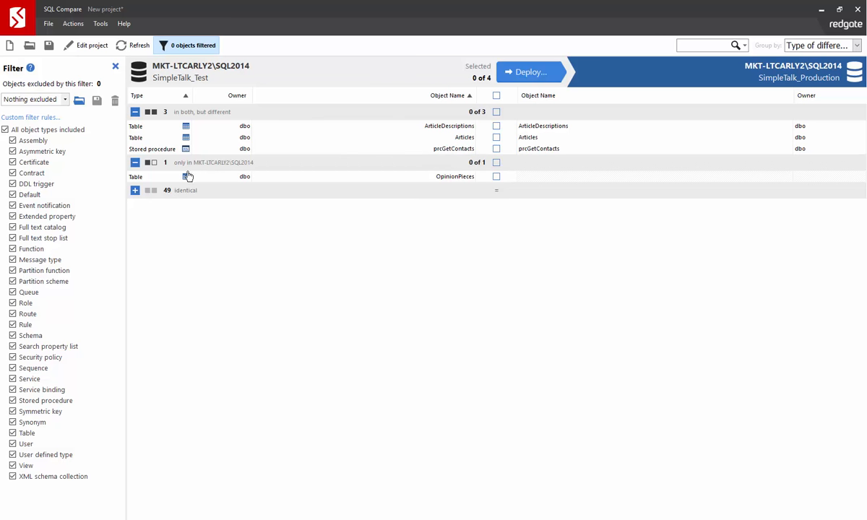
mouse_move(289, 181)
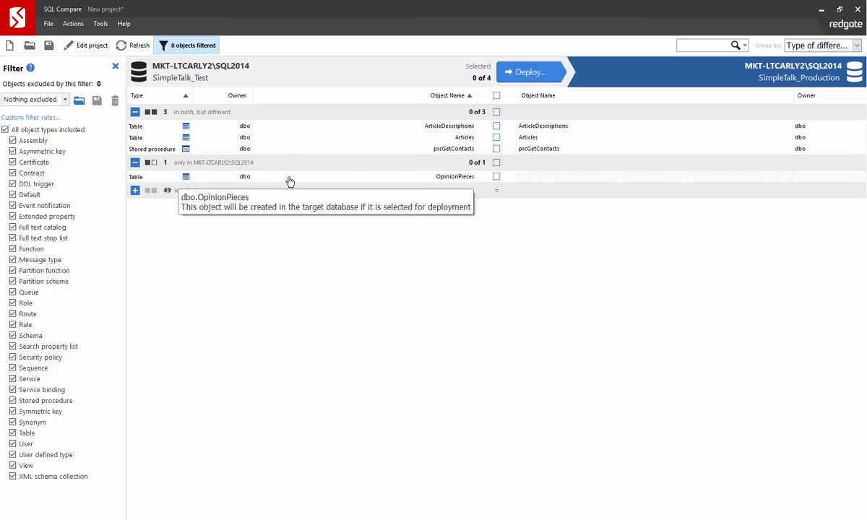
mouse_move(240, 212)
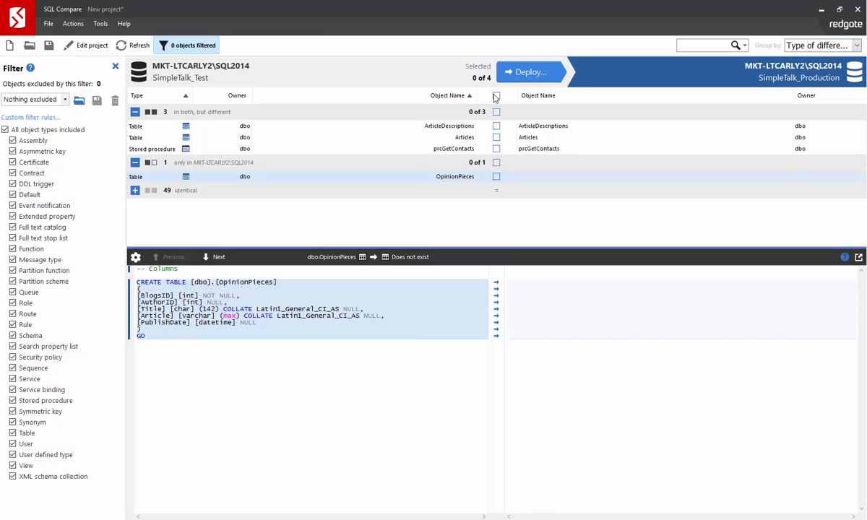
Step: Select all four differing objects and start deployment using SQL Compare directly
click(496, 96)
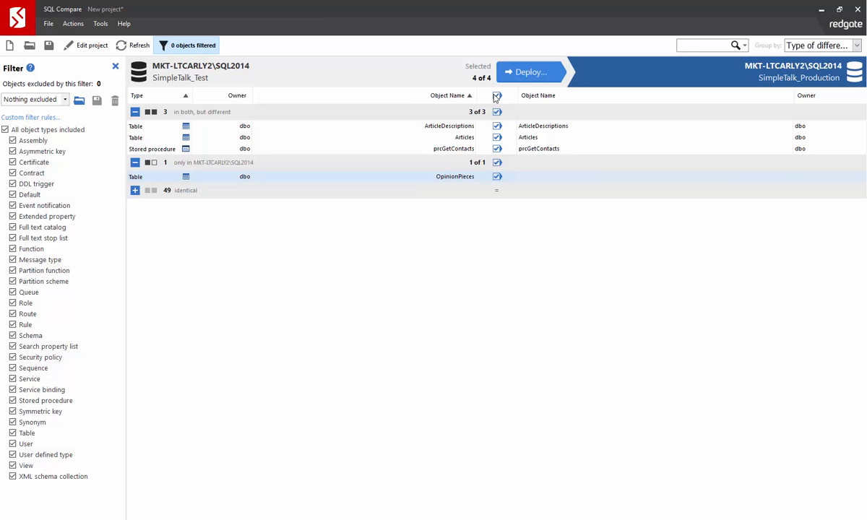
click(529, 72)
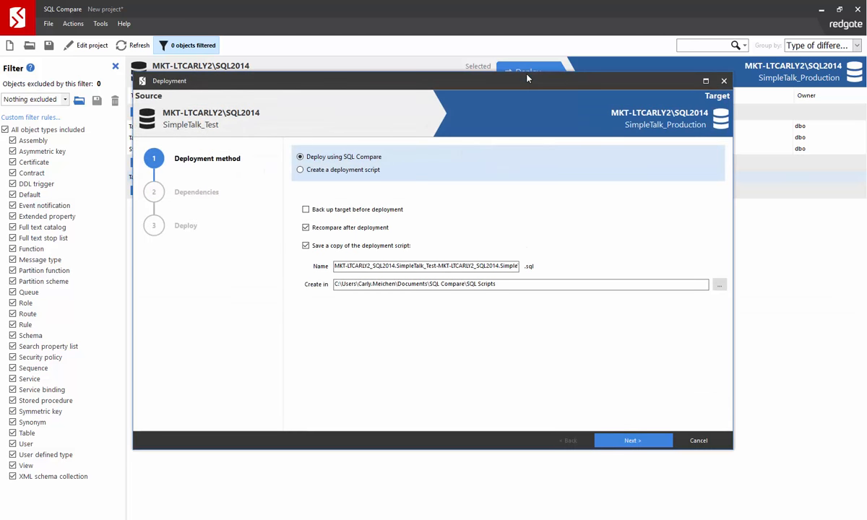
mouse_move(432, 102)
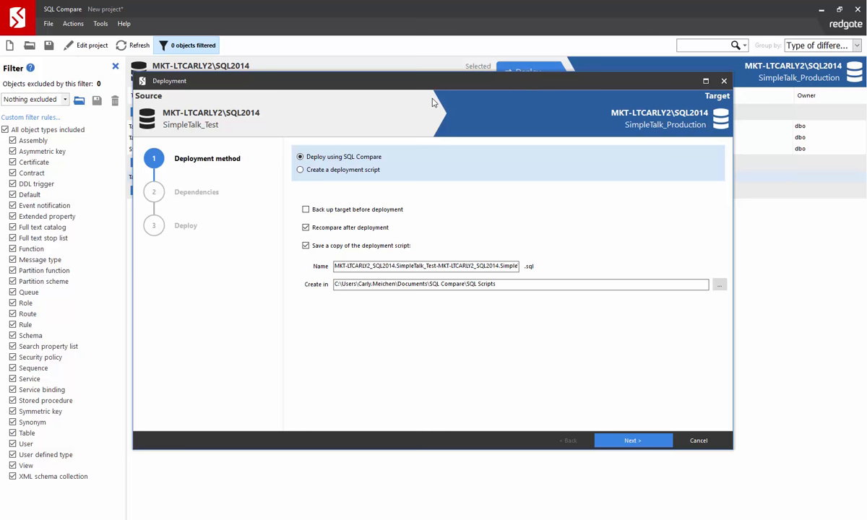
mouse_move(390, 176)
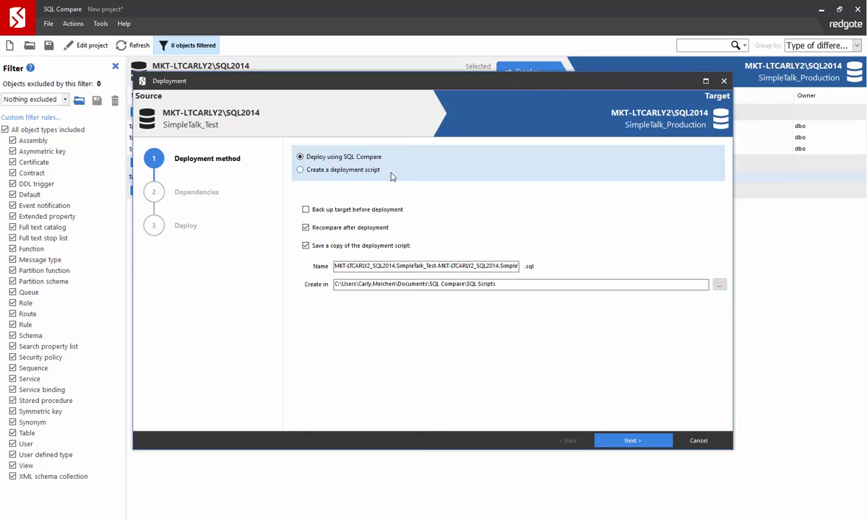
click(305, 209)
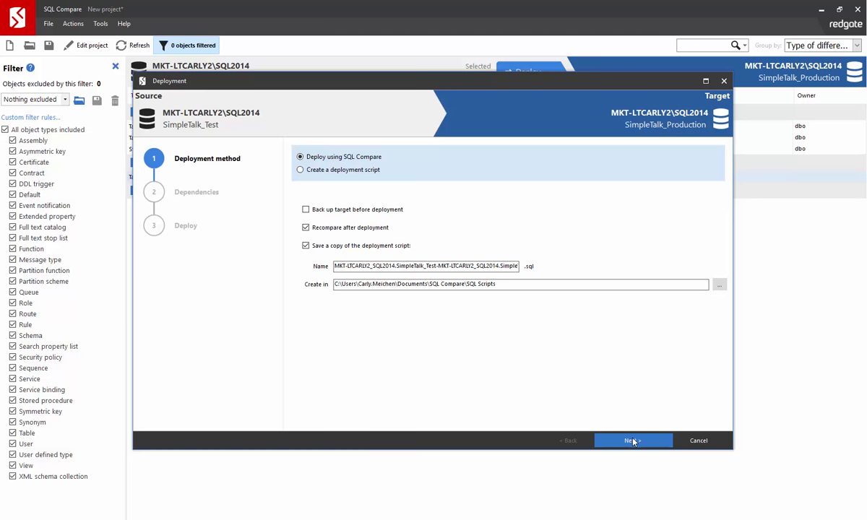
Step: Choose to deploy all dependencies, including Contacts and CountryCodes
click(633, 440)
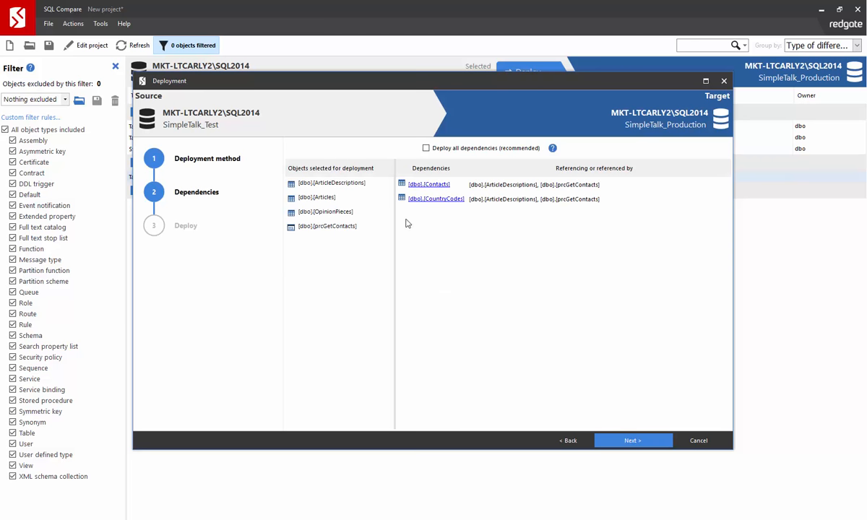
click(426, 148)
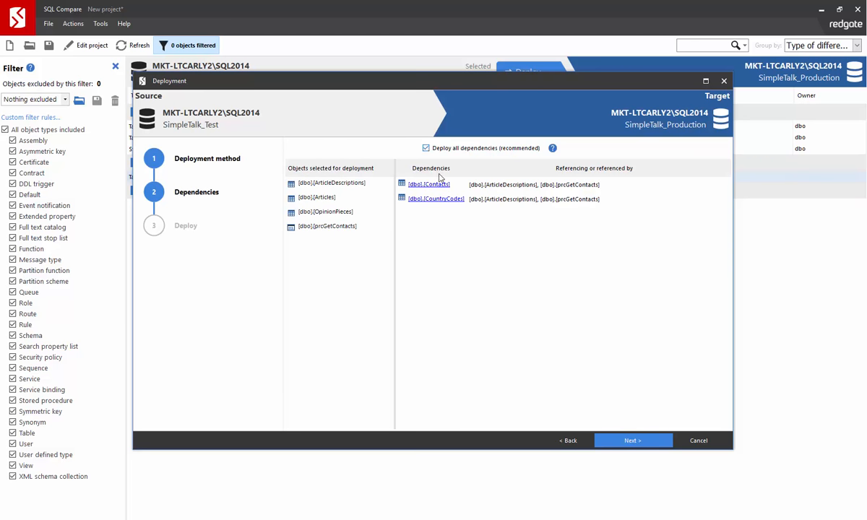
Step: Review warnings, summary and Articles actions, then return to the 6-object deployment script
click(632, 441)
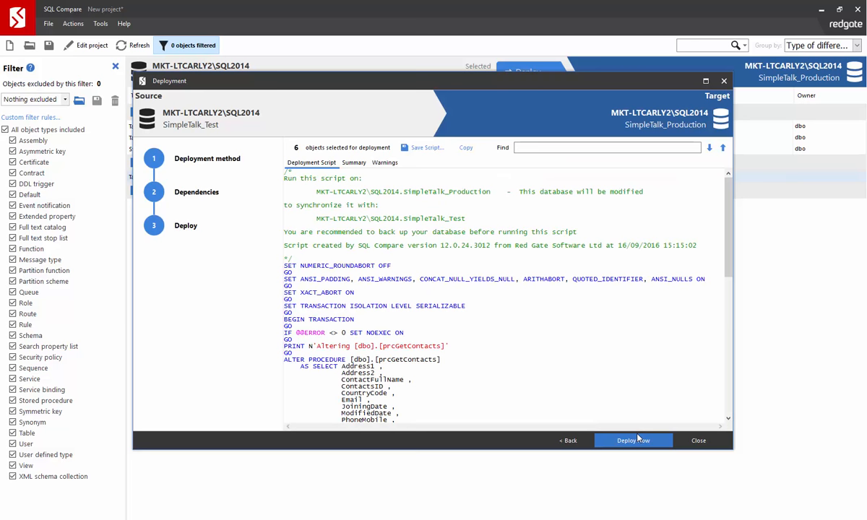
mouse_move(577, 349)
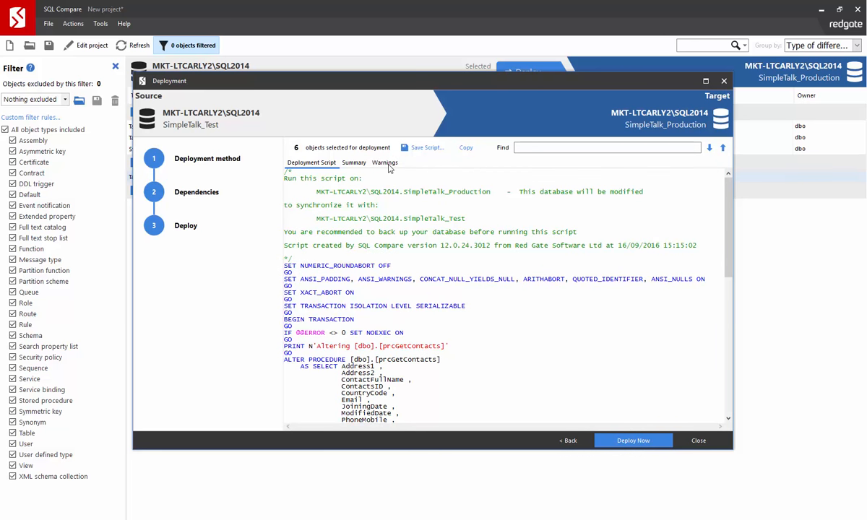
click(385, 162)
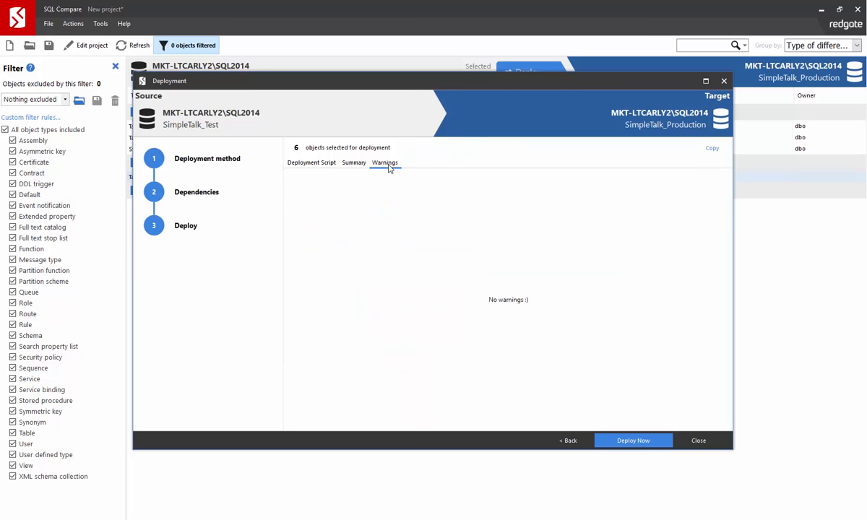
click(354, 162)
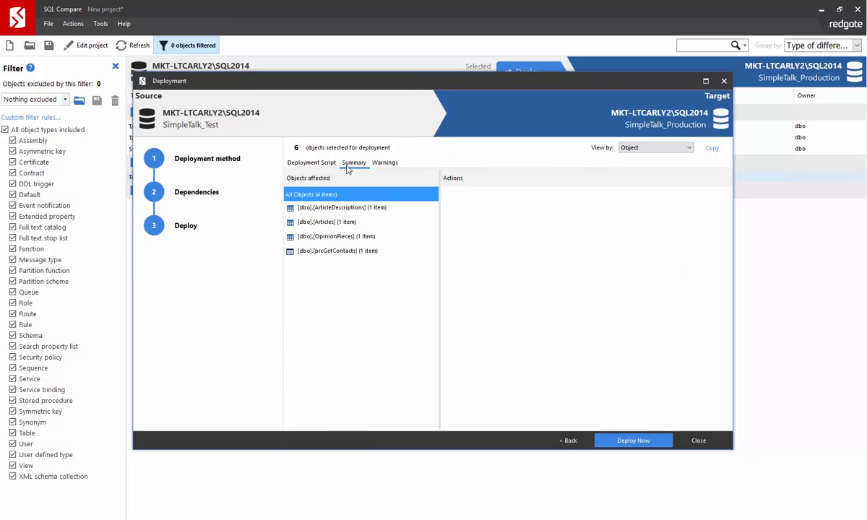
click(325, 222)
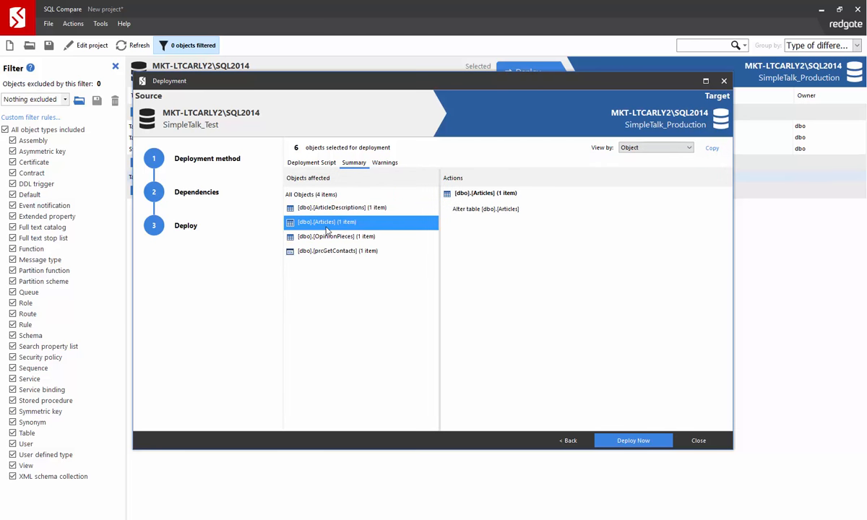
click(311, 161)
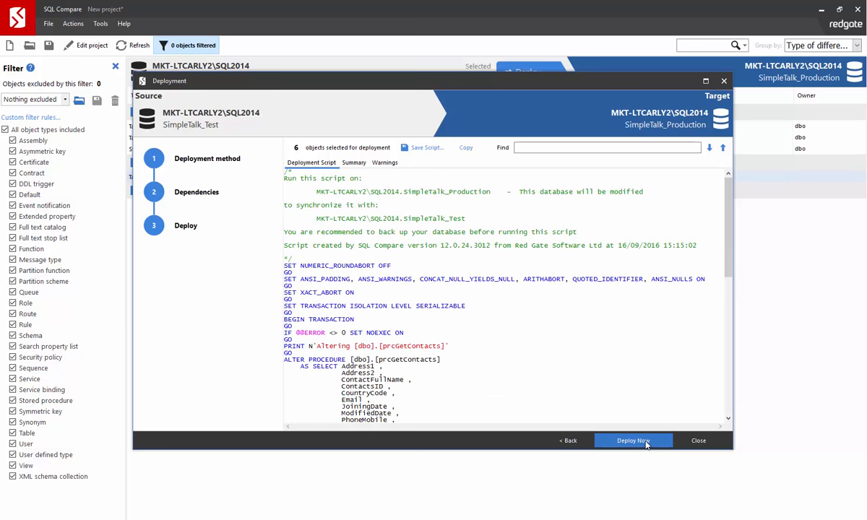
Step: Deploy and confirm changes to SimpleTalk_Production, then expand the 53 identical objects
click(632, 441)
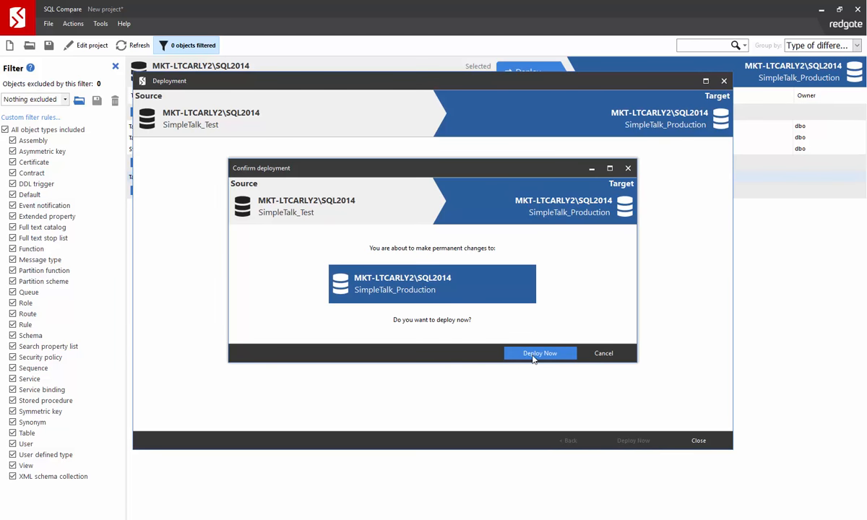
click(540, 354)
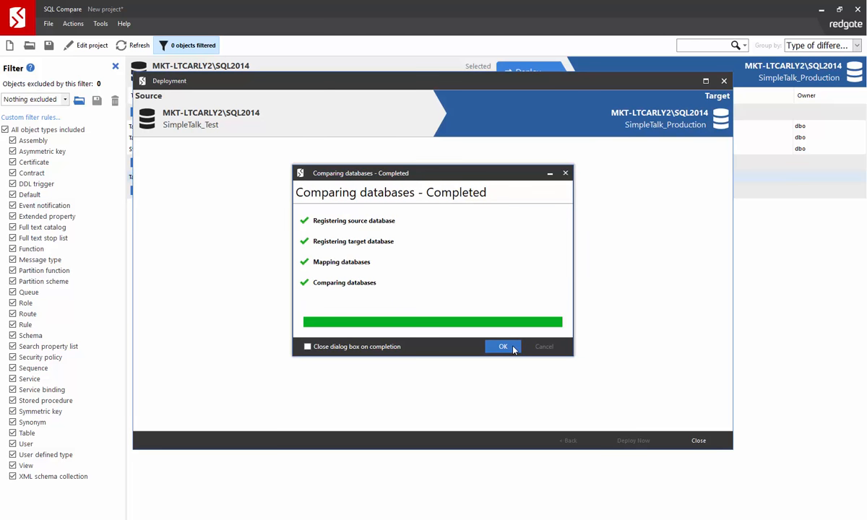
click(503, 347)
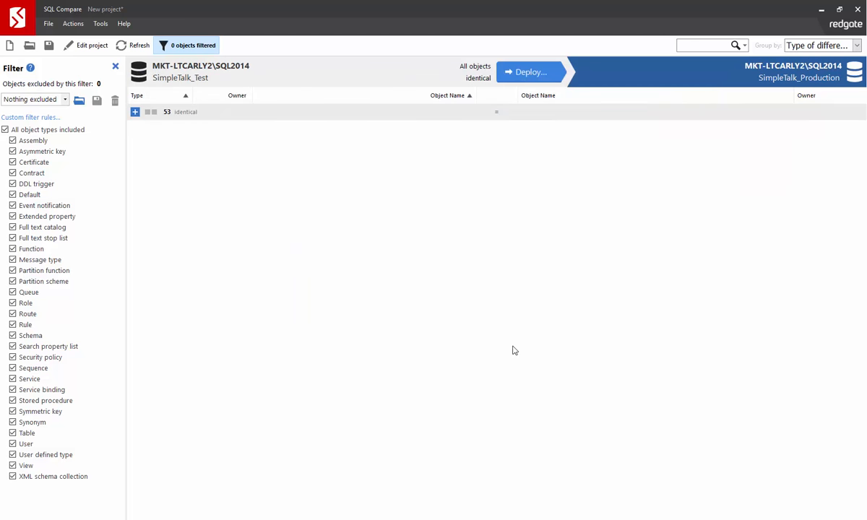
click(134, 112)
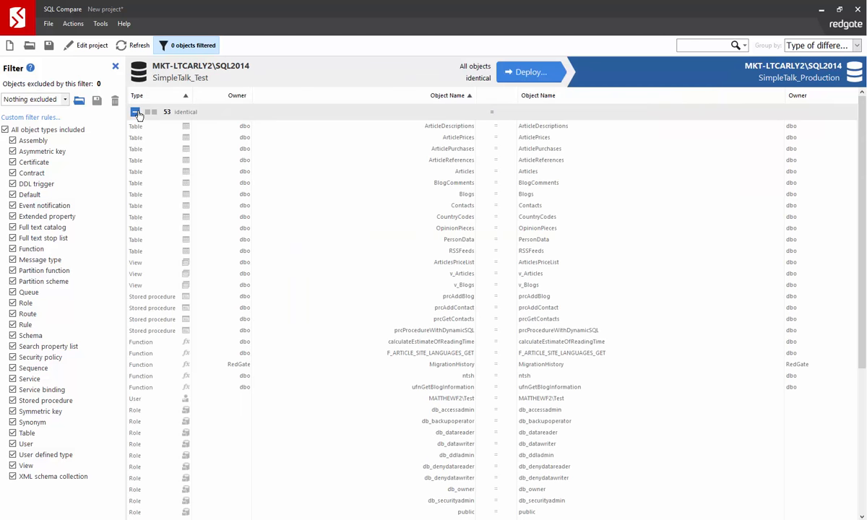